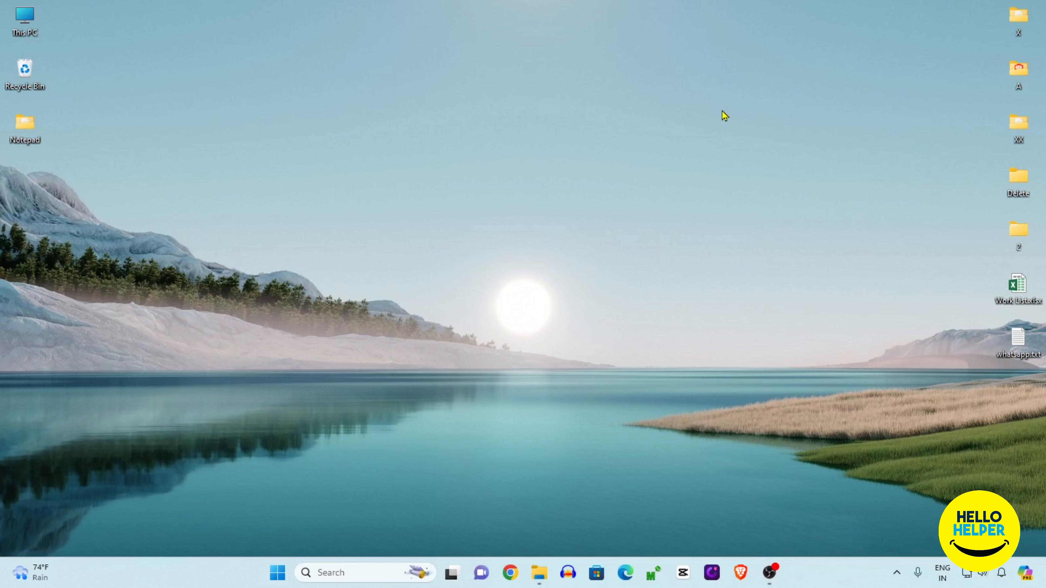
Step: Launch Notepad from the Start menu search for 'notepad'
left_click(277, 573)
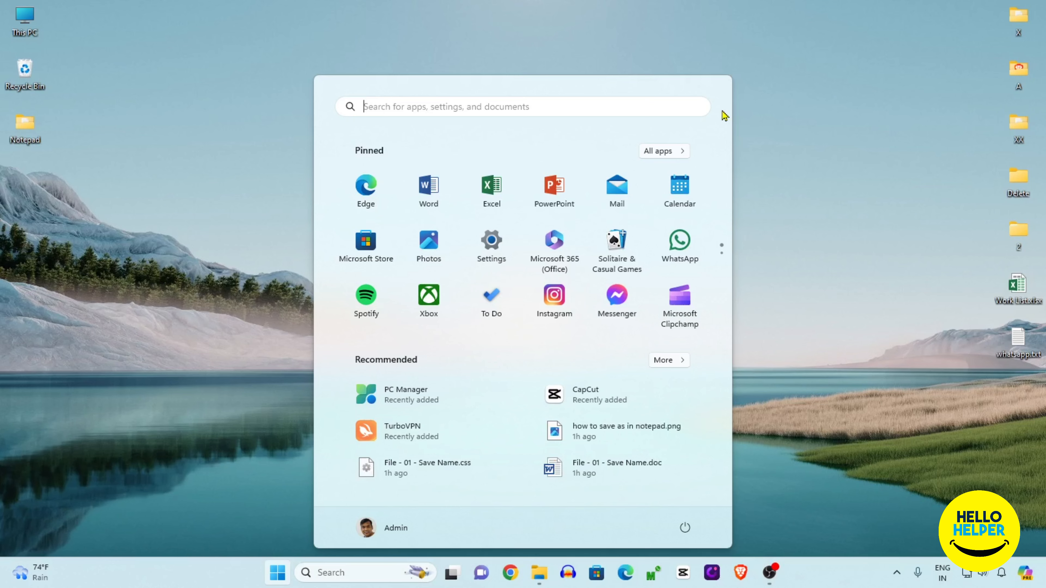
left_click(276, 572)
type("not")
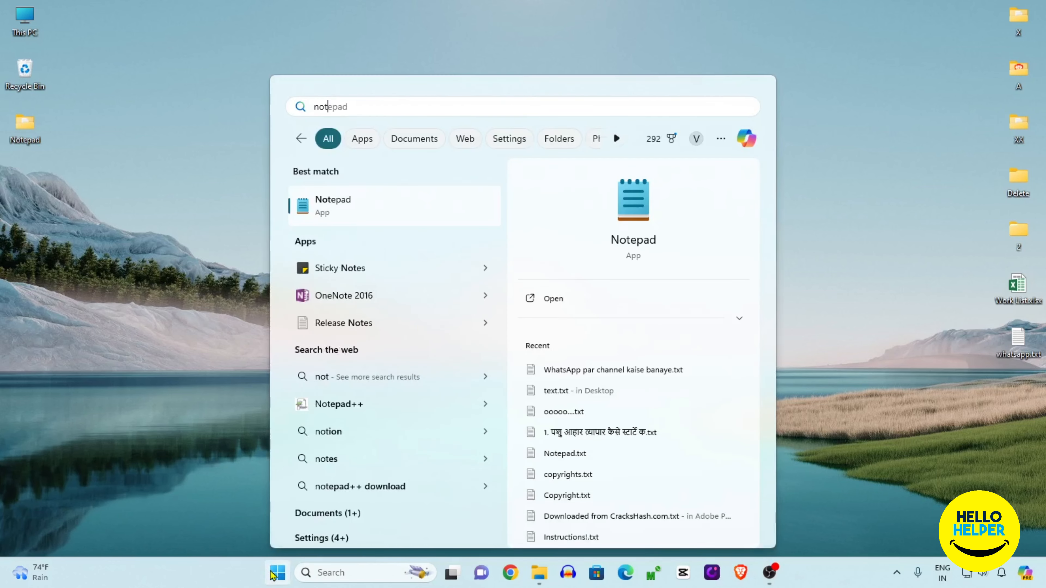
left_click(332, 205)
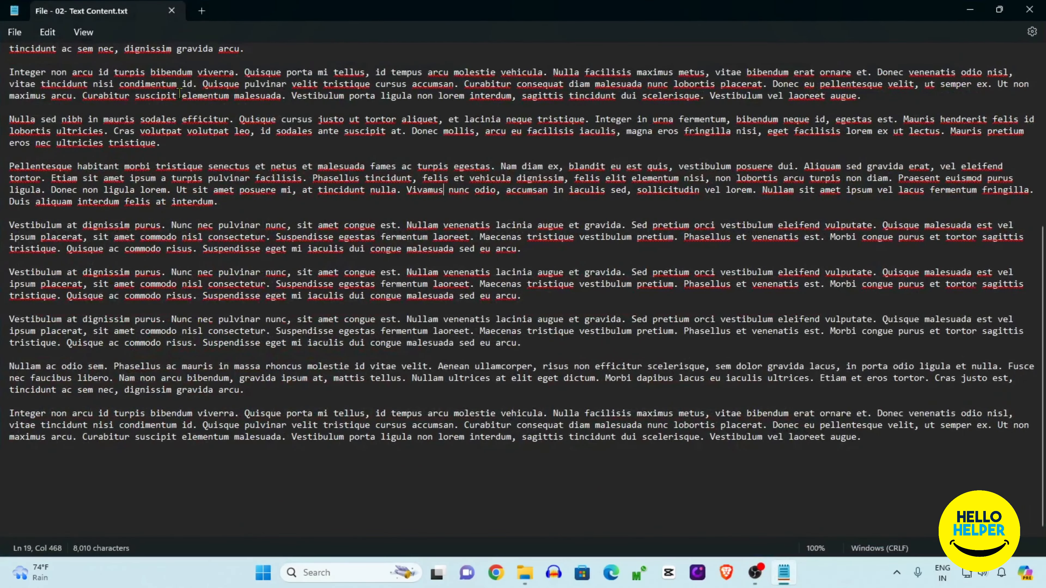
scroll("up", 3)
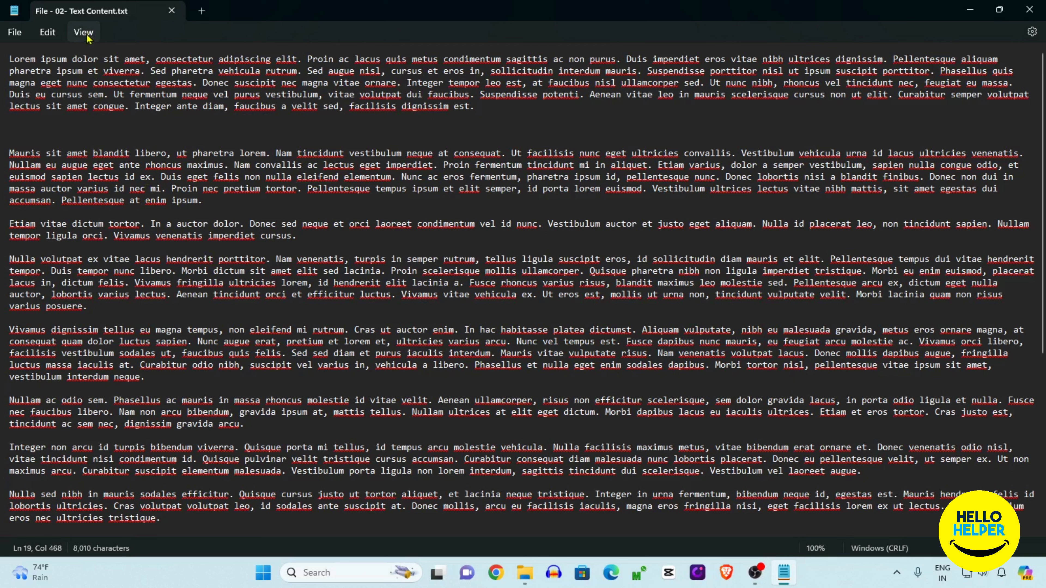
Step: Turn off Word wrap from the View menu so lines run past the edge
left_click(83, 32)
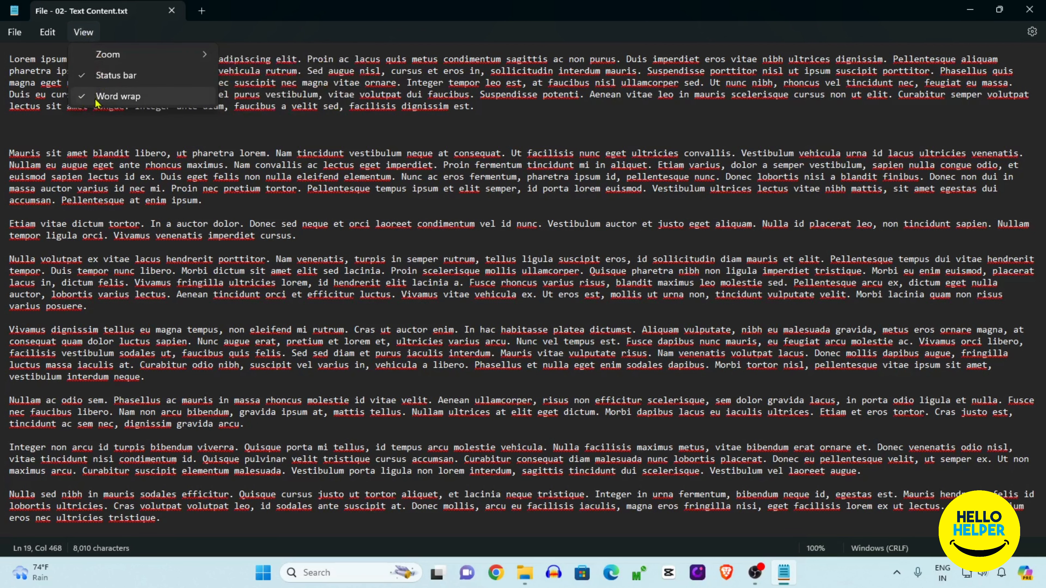
left_click(119, 96)
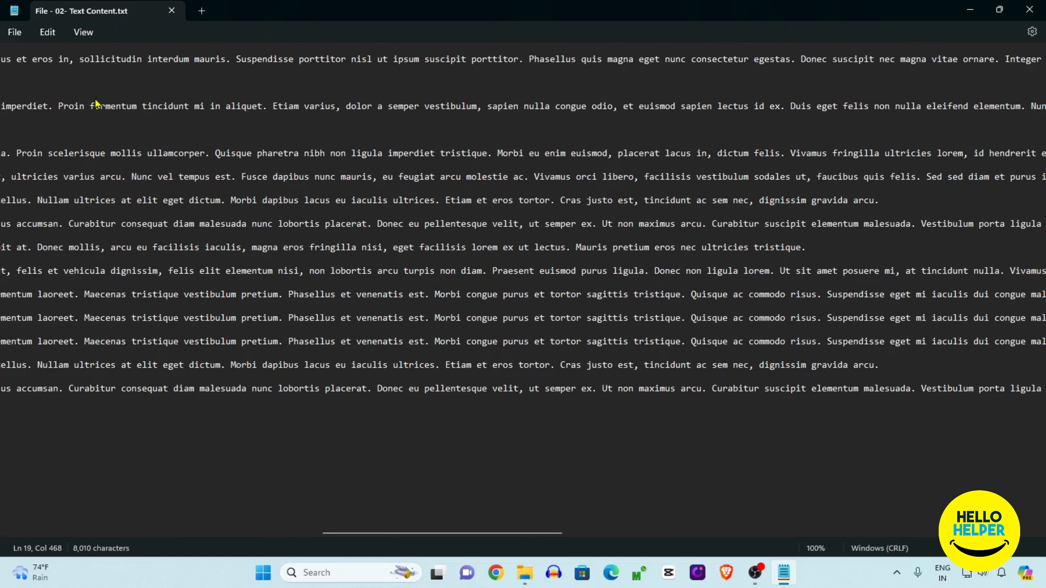
mouse_move(379, 539)
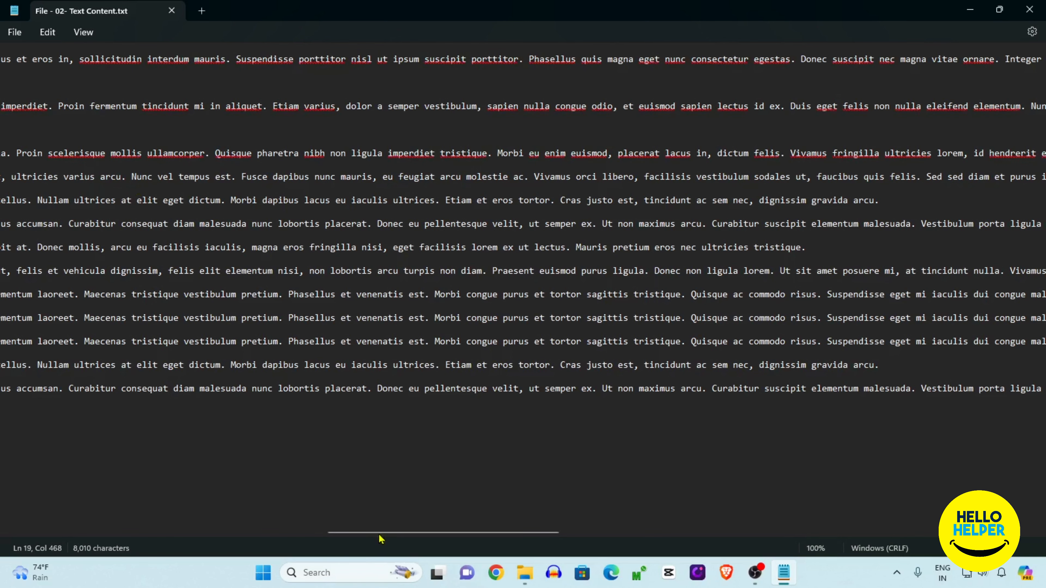
scroll("left", 3)
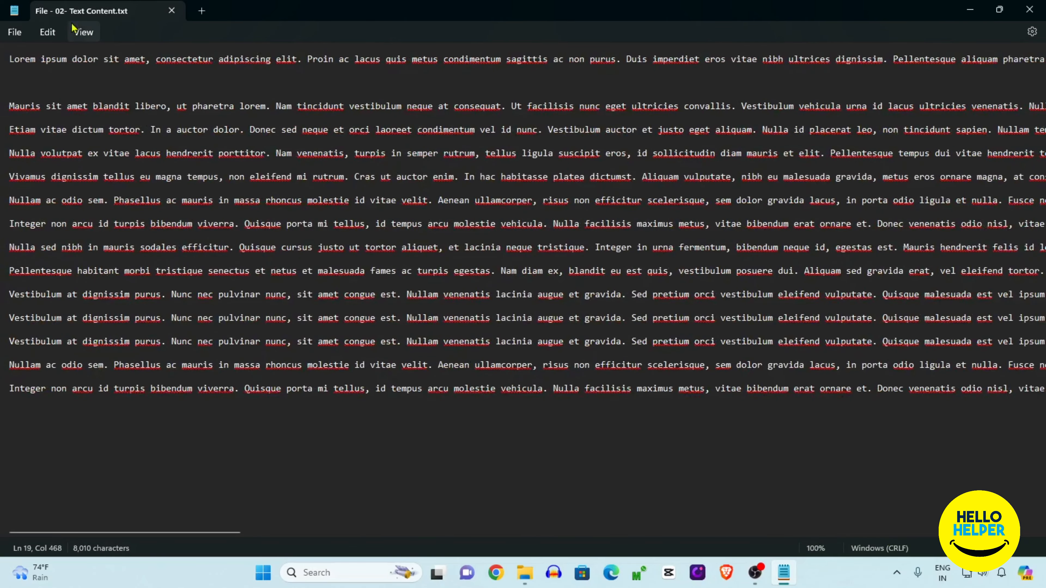
Step: Turn Word wrap back on from the View menu and scroll to the top
left_click(83, 32)
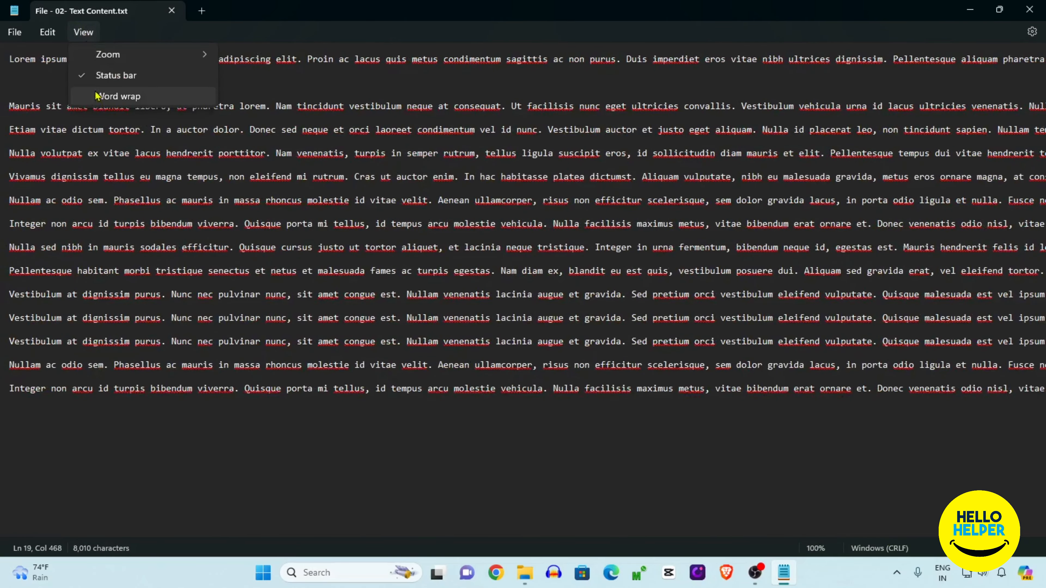
left_click(119, 96)
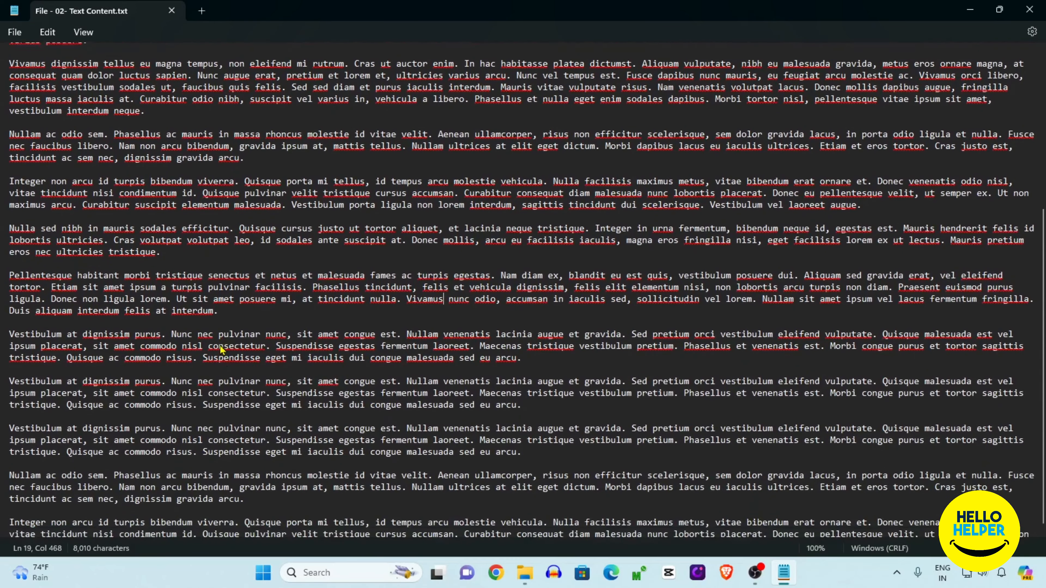
scroll("up", 3)
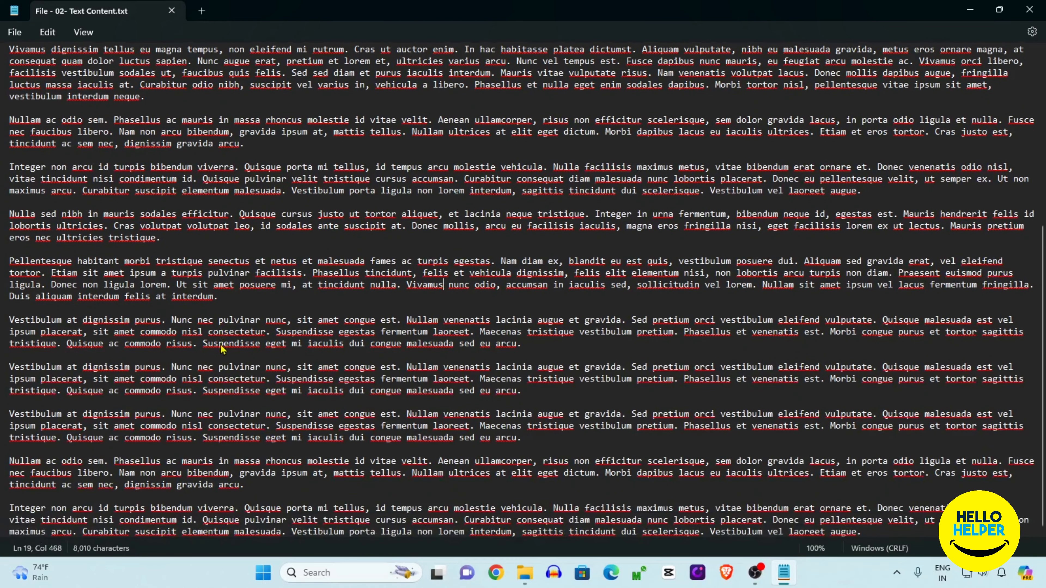
scroll("up", 3)
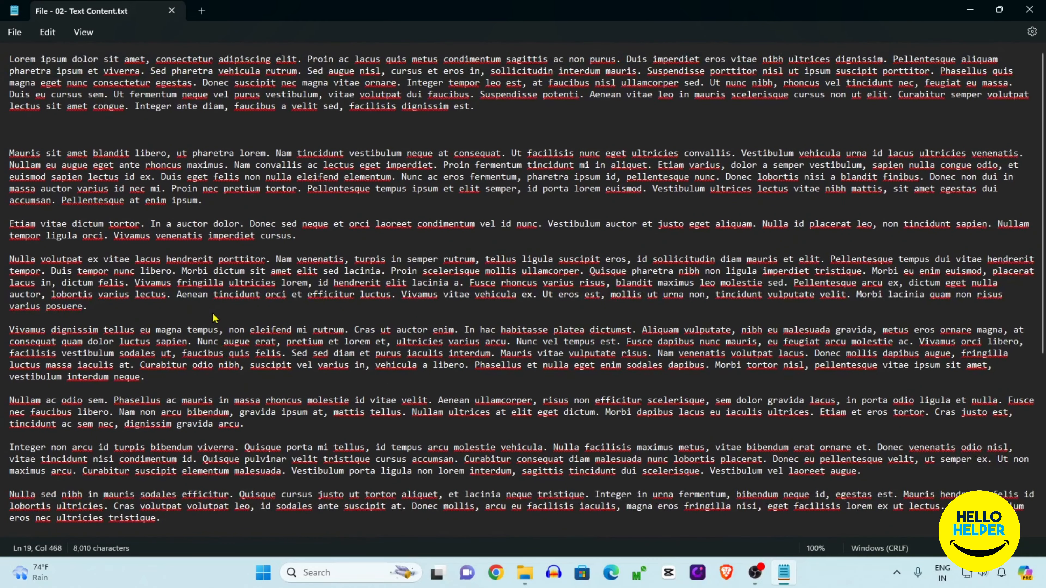